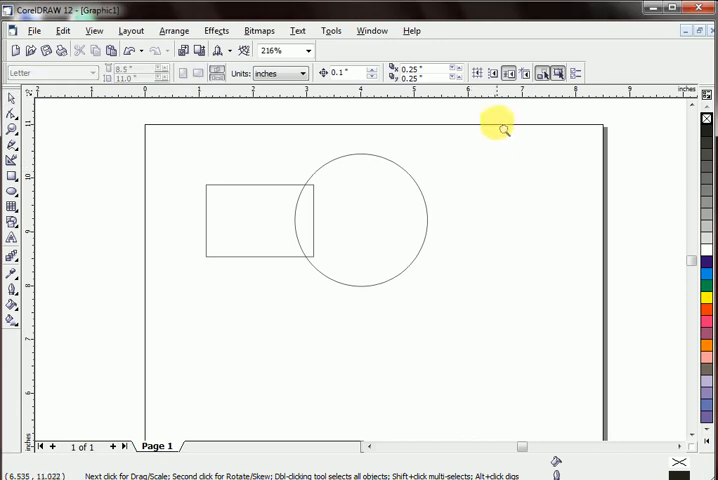
Draw two overlapping squares with the Rectangle tool, Ctrl held for equal sides.
{"action": "left_click_drag", "start_coordinate": [500, 128], "coordinate": [176, 336]}
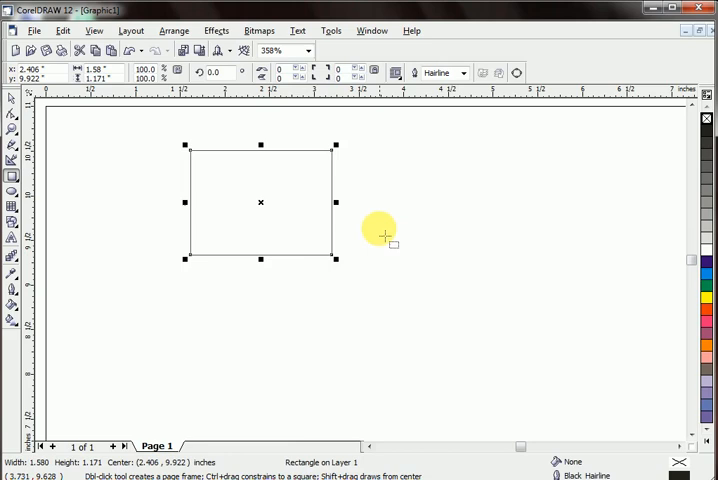
{"action": "left_click_drag", "start_coordinate": [384, 232], "coordinate": [276, 290]}
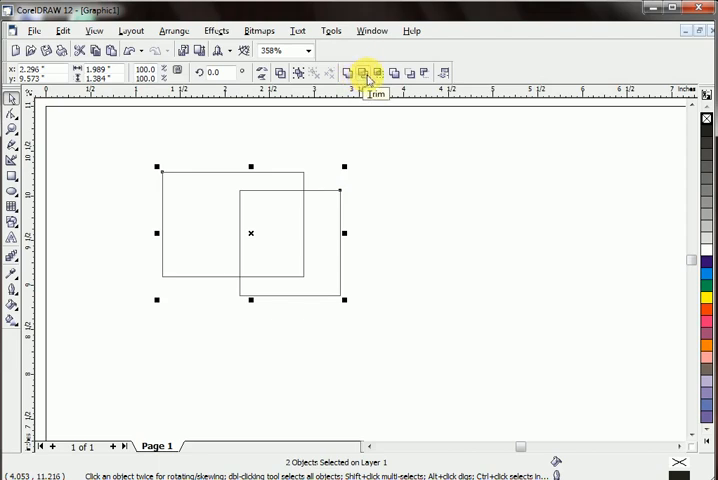
{"action": "mouse_move", "coordinate": [434, 72]}
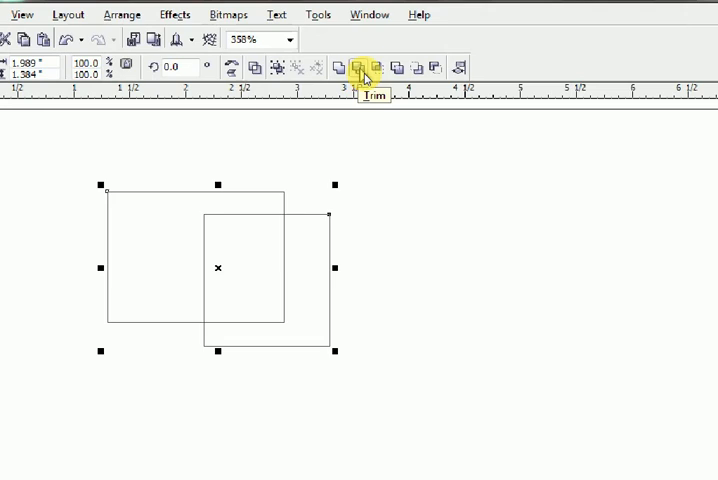
{"action": "mouse_move", "coordinate": [396, 68]}
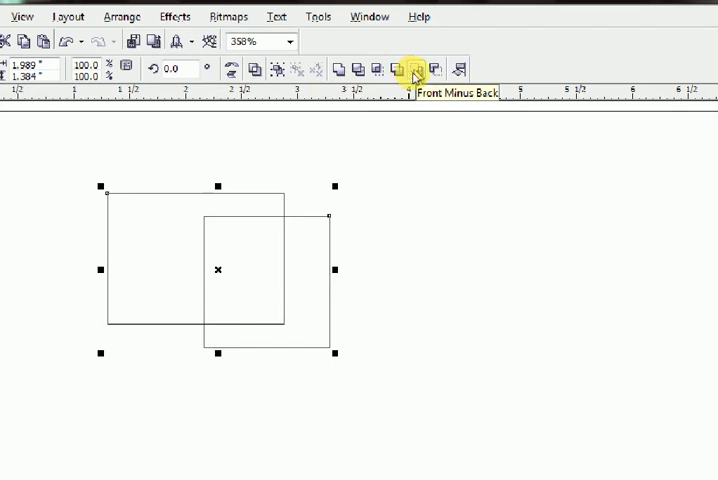
{"action": "mouse_move", "coordinate": [426, 68]}
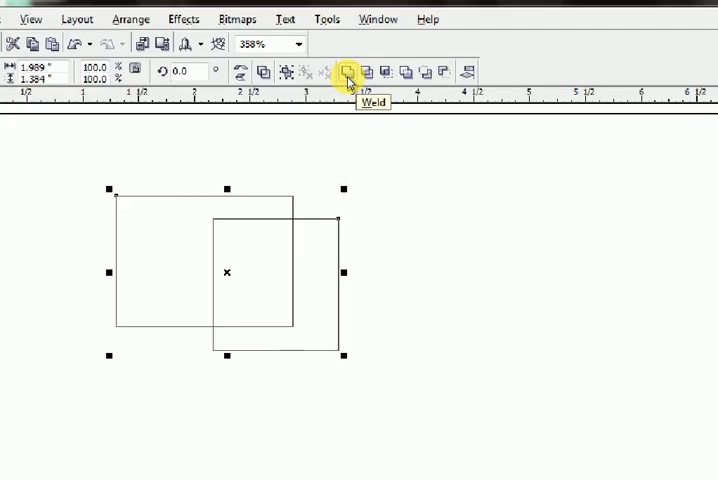
{"action": "left_click", "coordinate": [348, 72]}
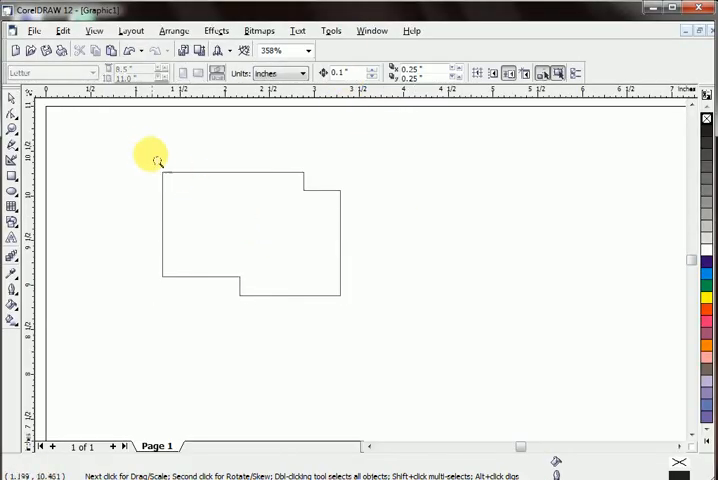
{"action": "left_click", "coordinate": [152, 160]}
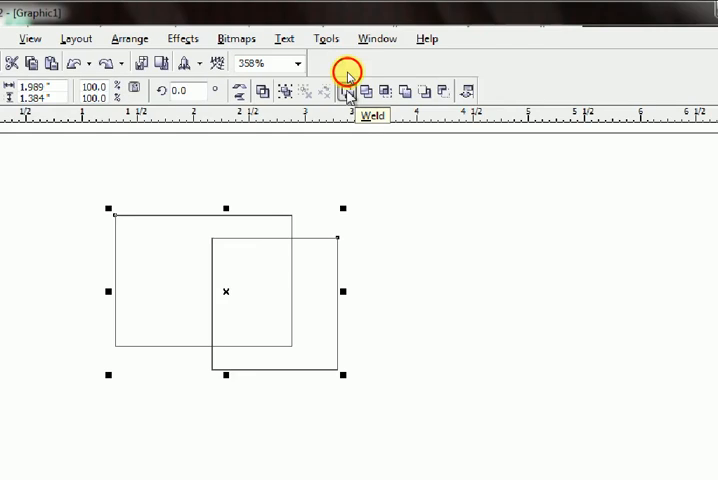
{"action": "left_click", "coordinate": [348, 92]}
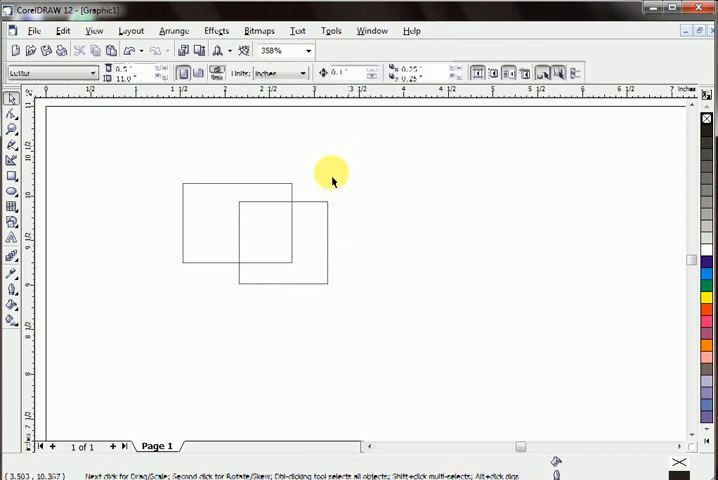
{"action": "left_click", "coordinate": [330, 176]}
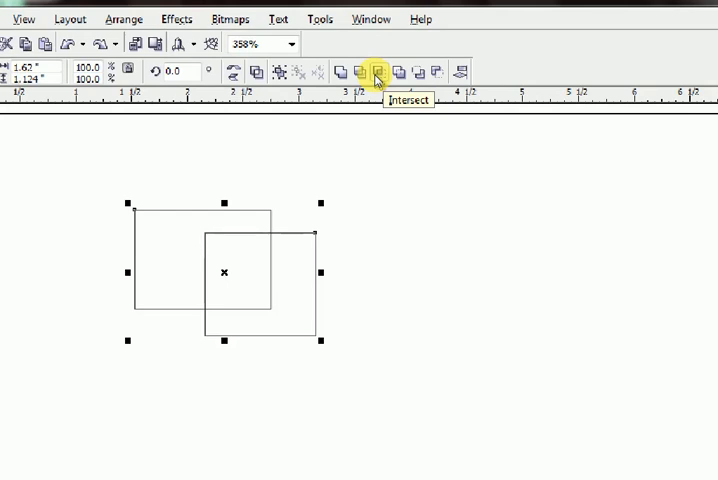
Intersect the two squares to create a new shape from their overlap area.
{"action": "left_click", "coordinate": [376, 72]}
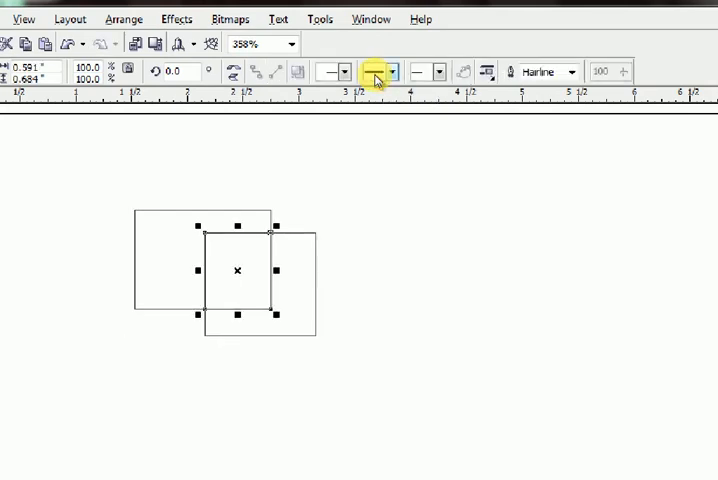
{"action": "mouse_move", "coordinate": [372, 72]}
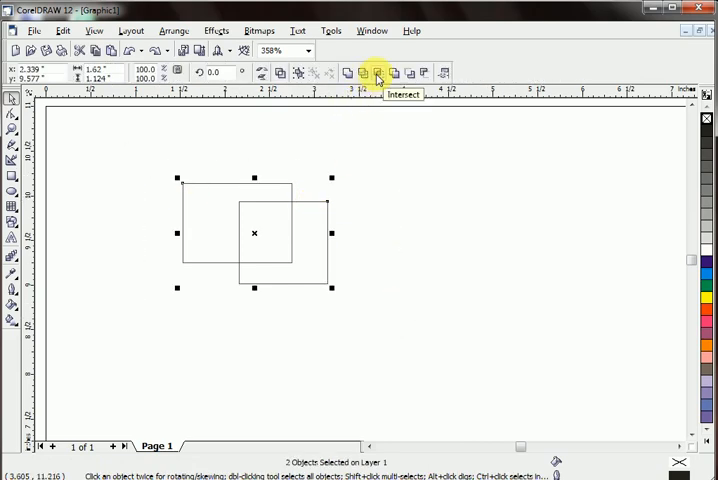
{"action": "left_click", "coordinate": [378, 72]}
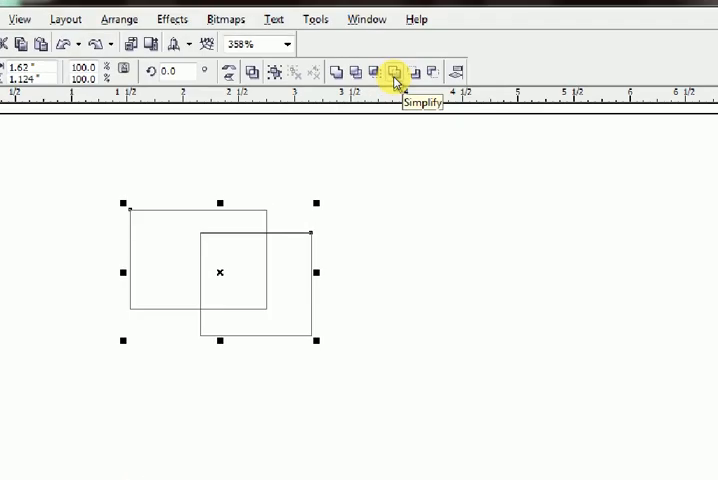
{"action": "left_click", "coordinate": [394, 72]}
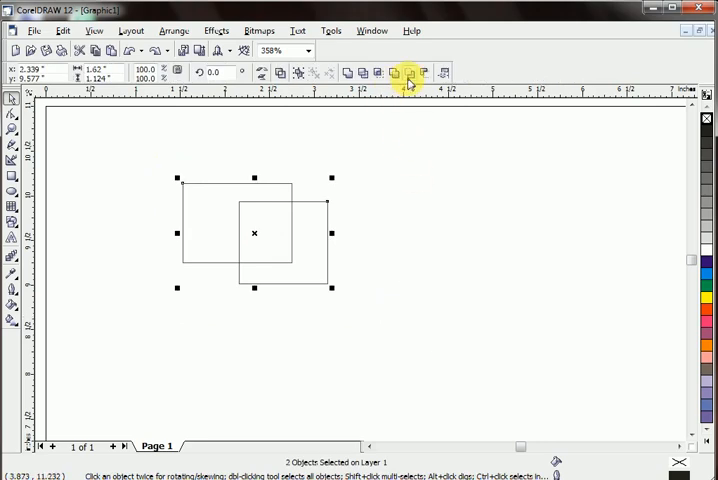
{"action": "mouse_move", "coordinate": [404, 72]}
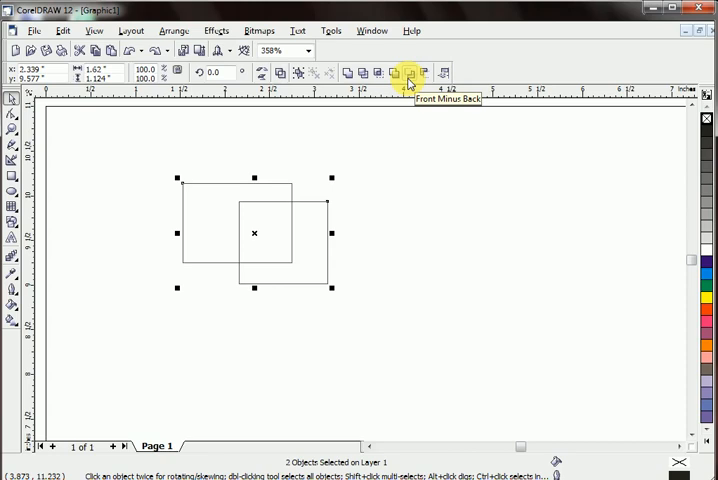
Apply Front Minus Back then Back Minus Front, leaving a notched L-shaped curve.
{"action": "left_click", "coordinate": [404, 72]}
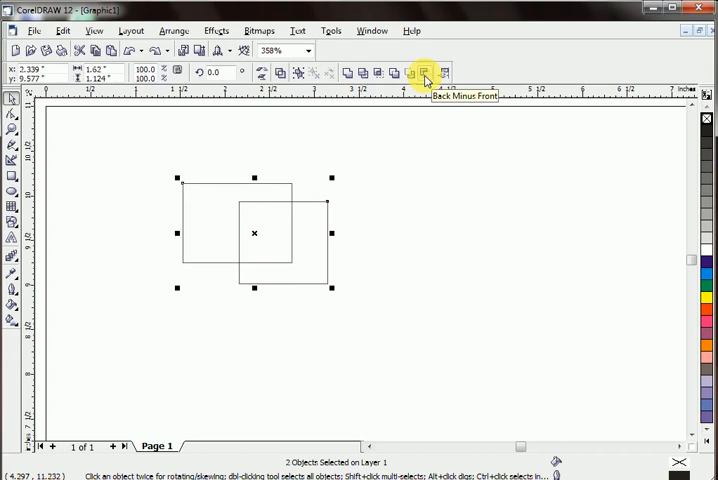
{"action": "left_click", "coordinate": [424, 72]}
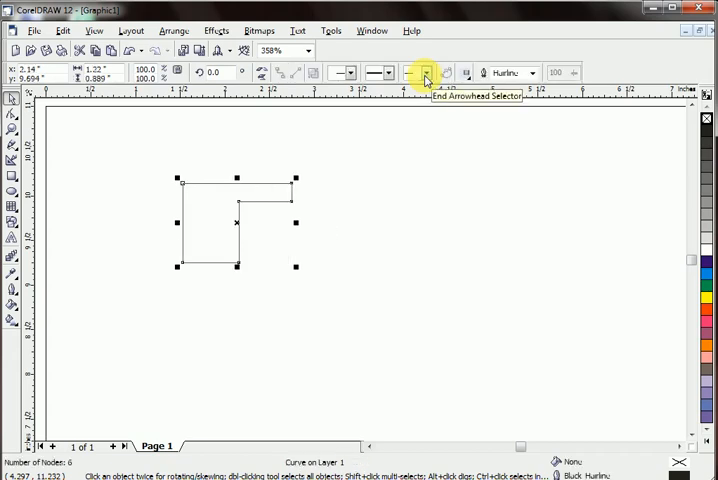